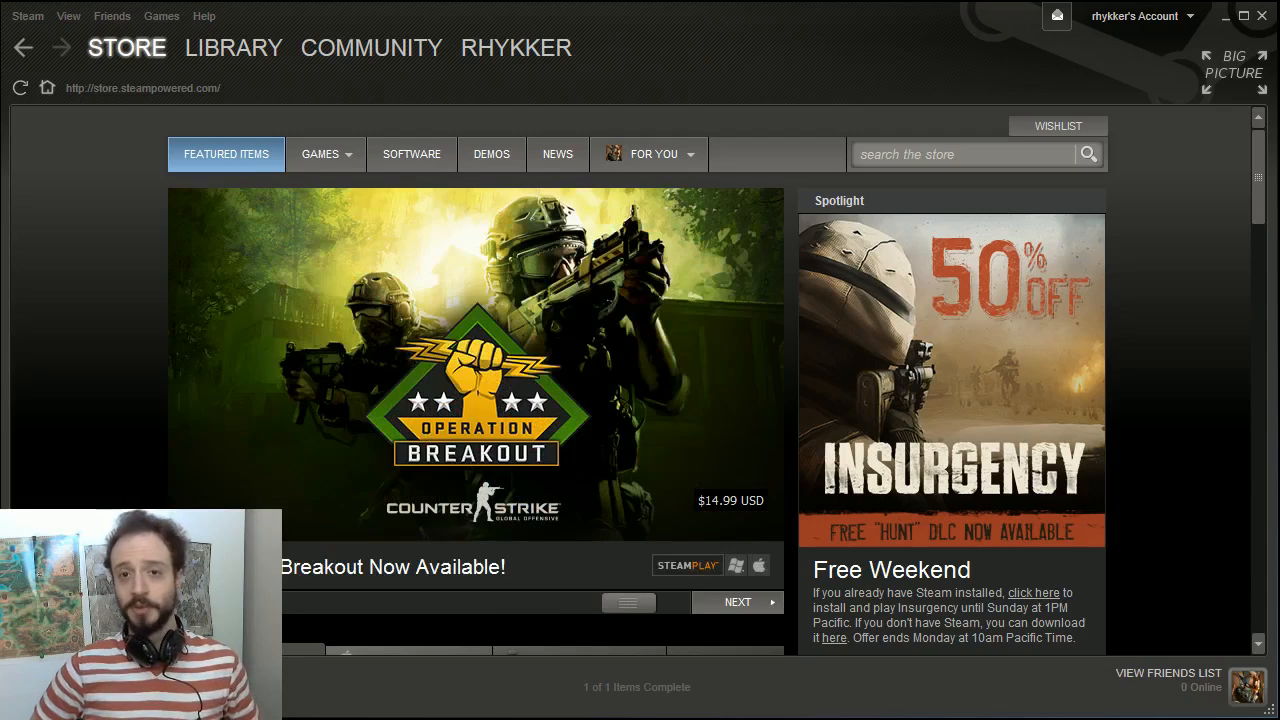
Step: Mark the Dota 2 Workshop Tools DLC for installation in Dota 2's Properties so it downloads
left_click(736, 602)
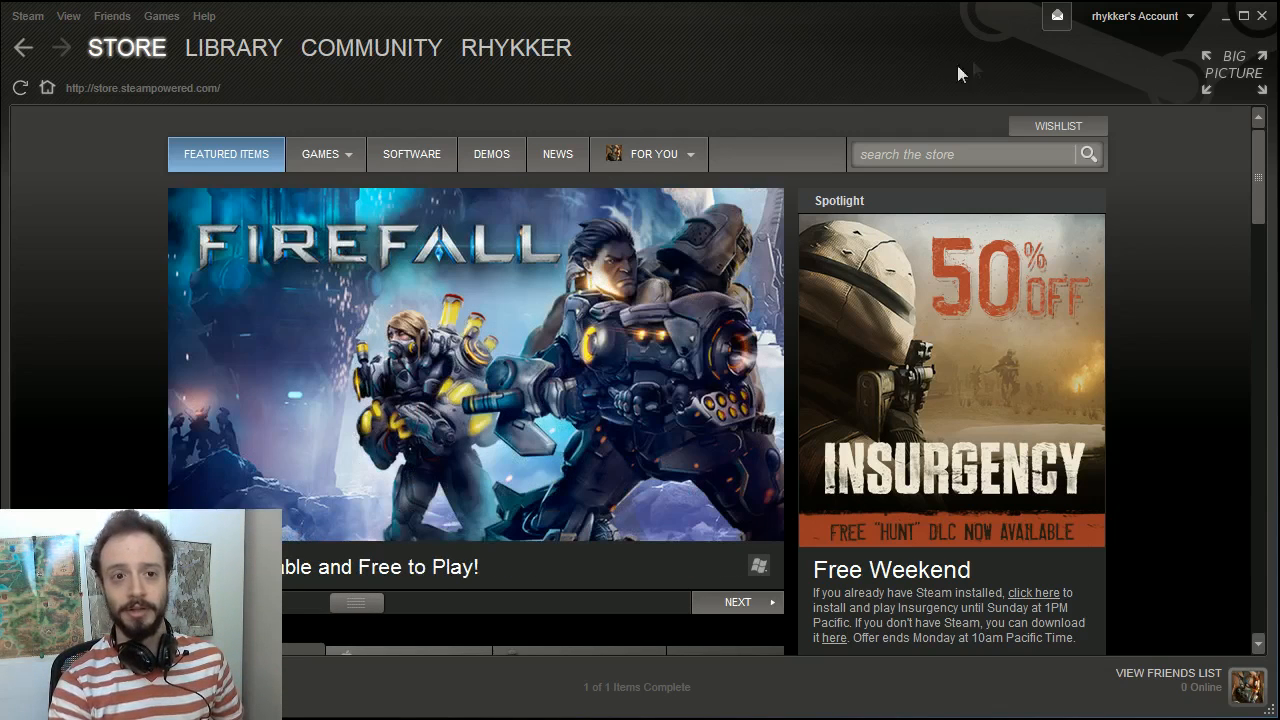
left_click(232, 48)
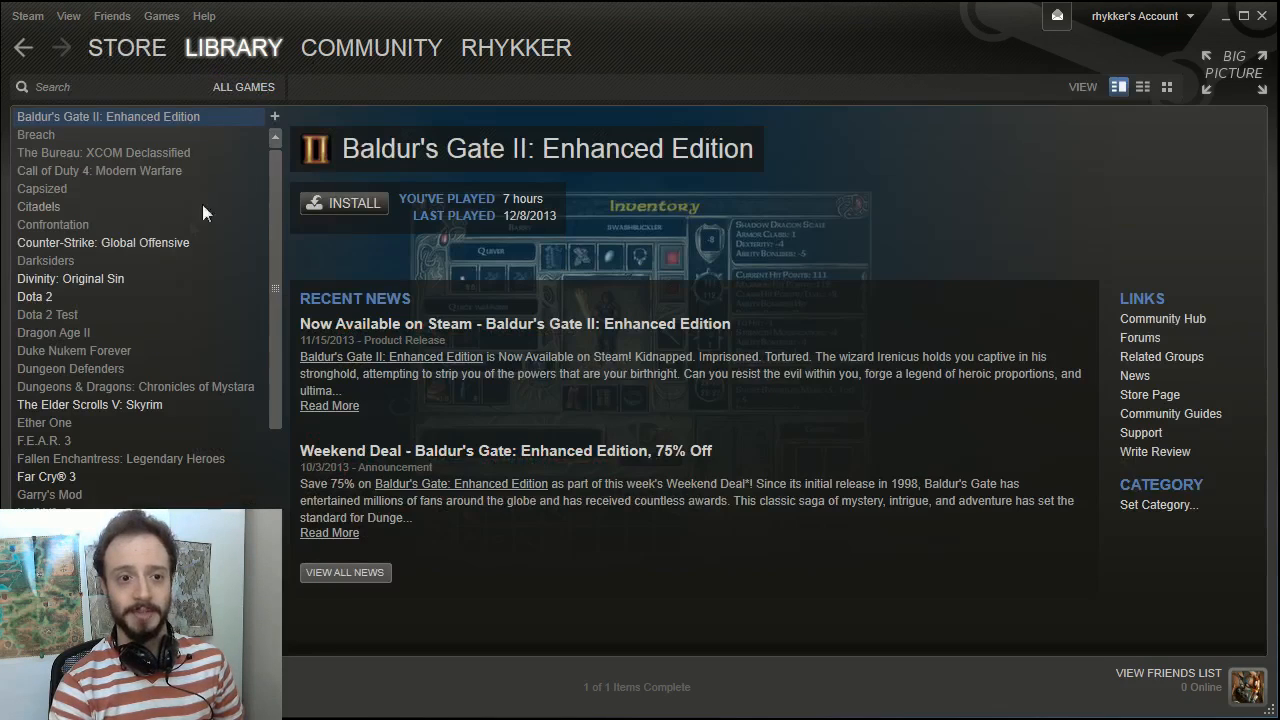
right_click(34, 296)
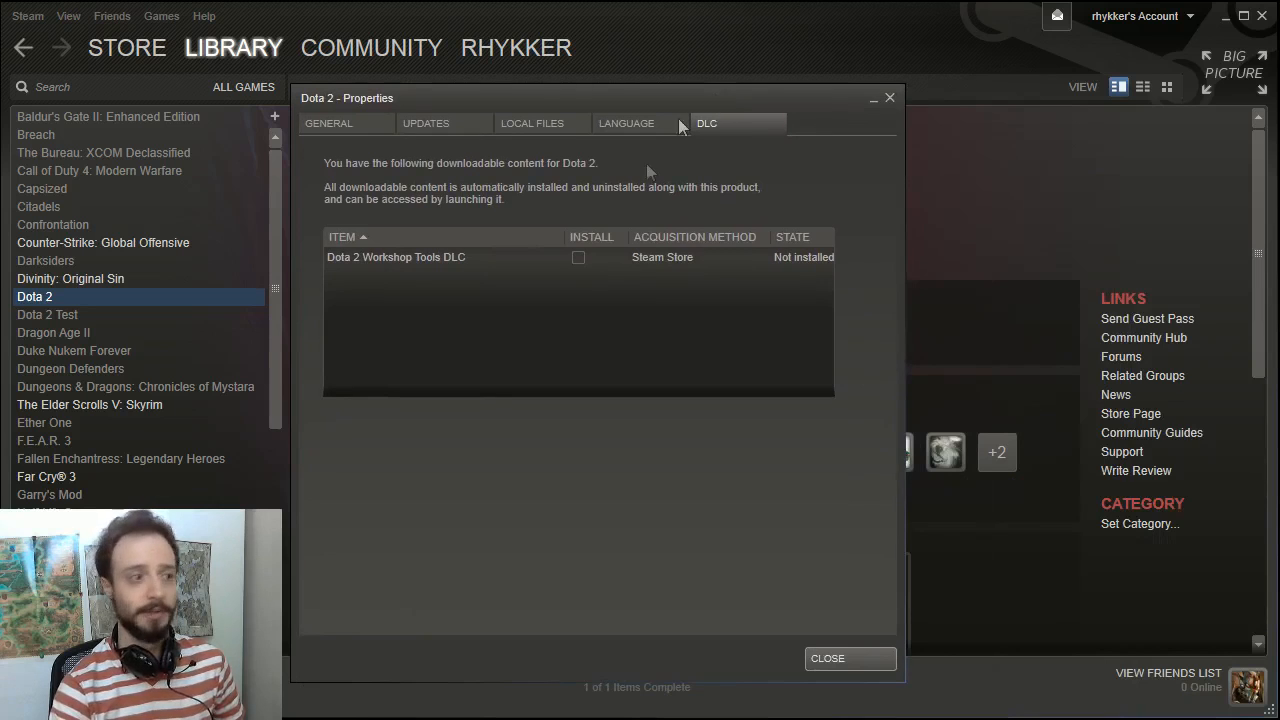
left_click(578, 256)
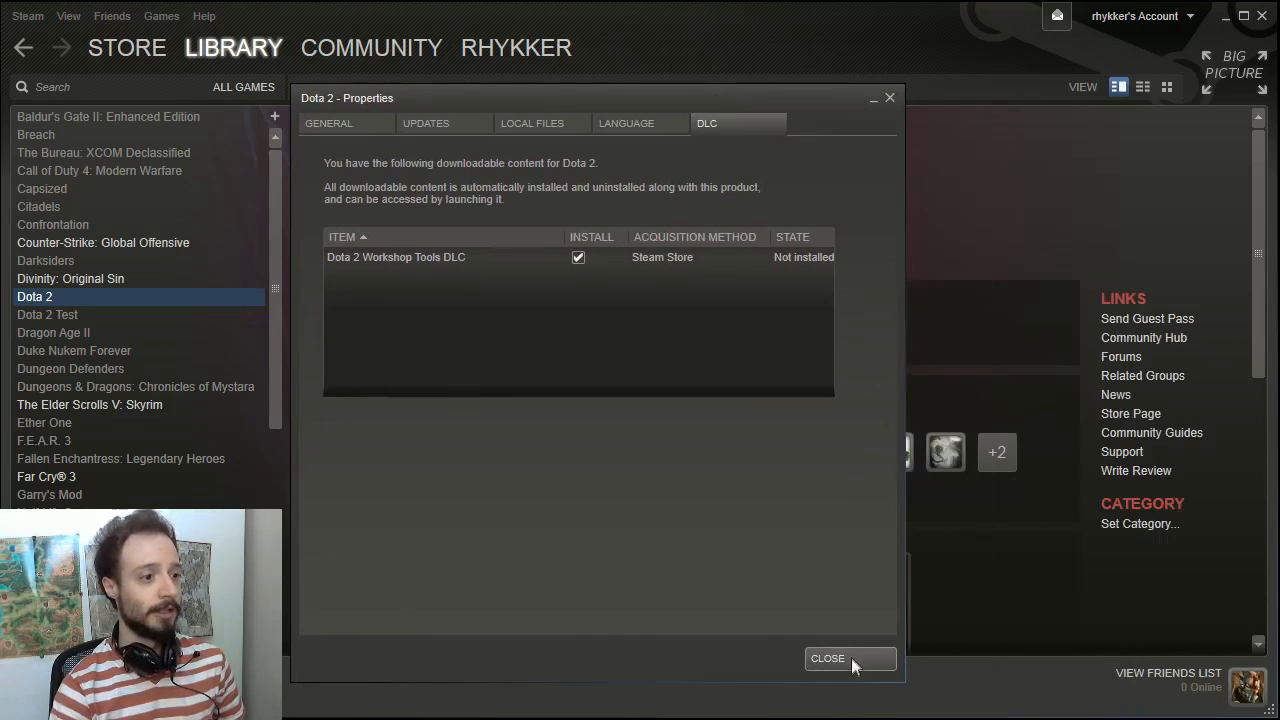
left_click(828, 658)
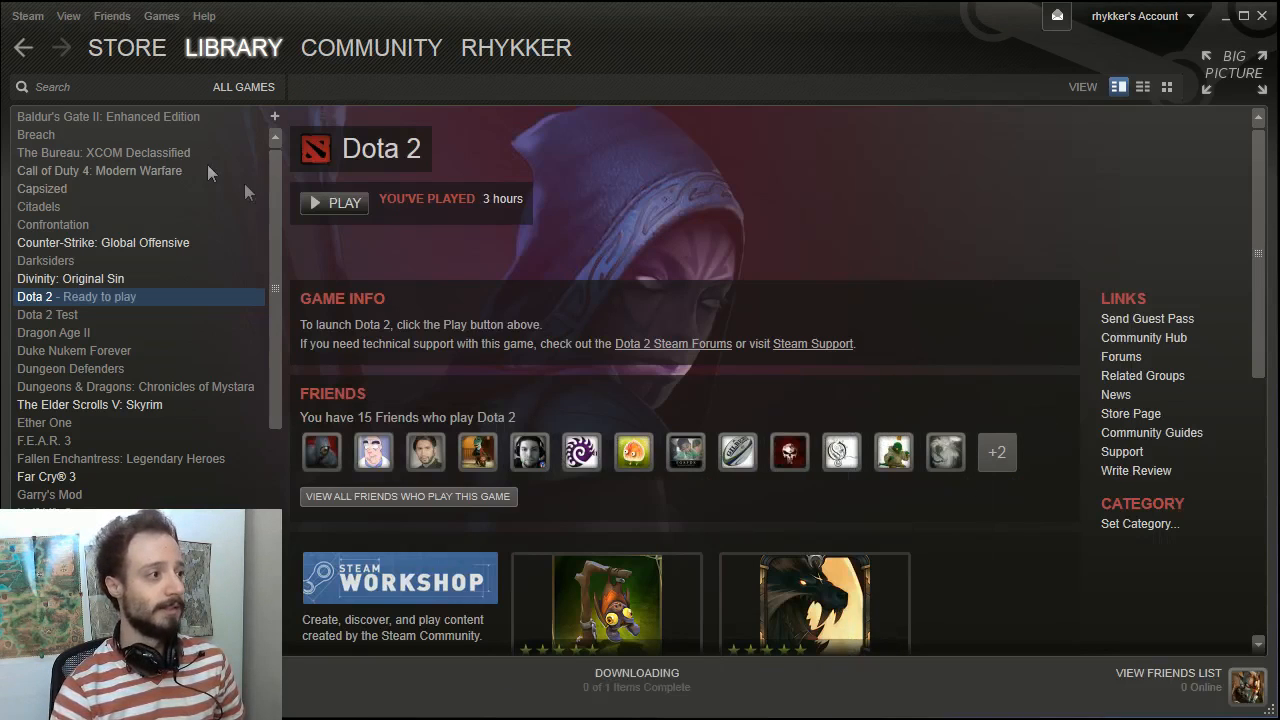
mouse_move(108, 296)
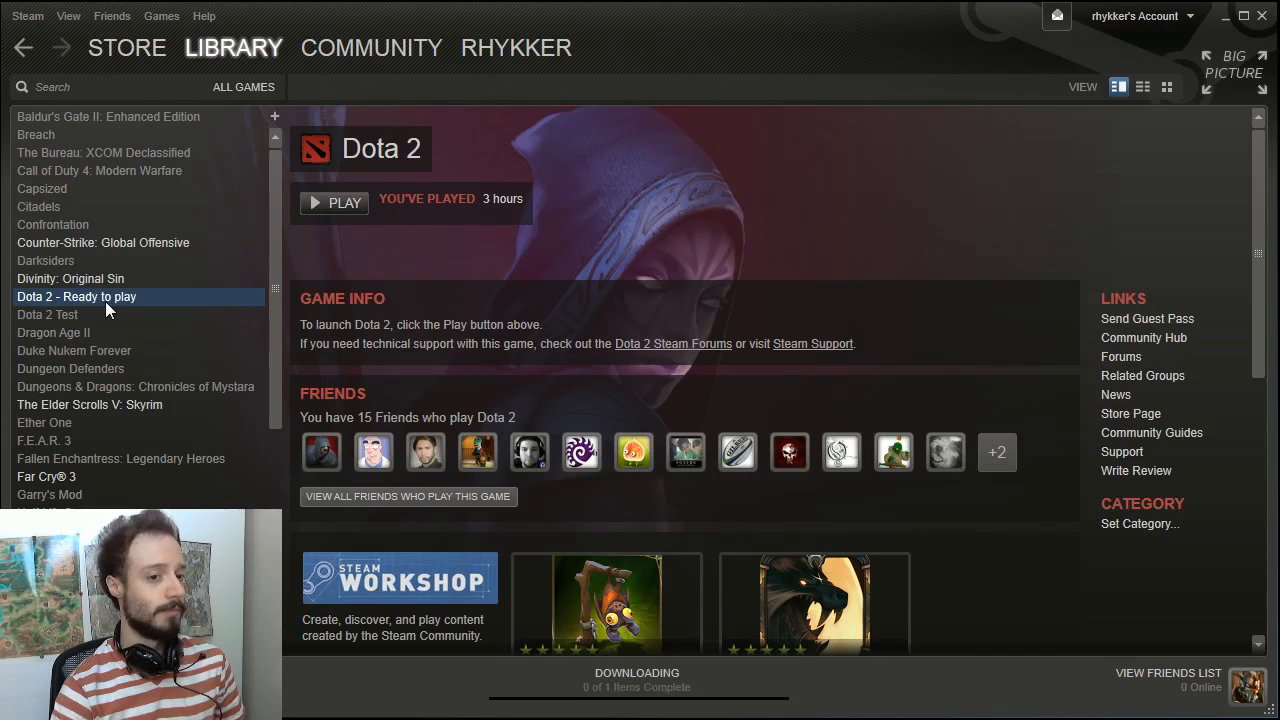
Step: Show the Downloads page with the 5.5 GB Dota 2 download completed and ready to play
left_click(636, 680)
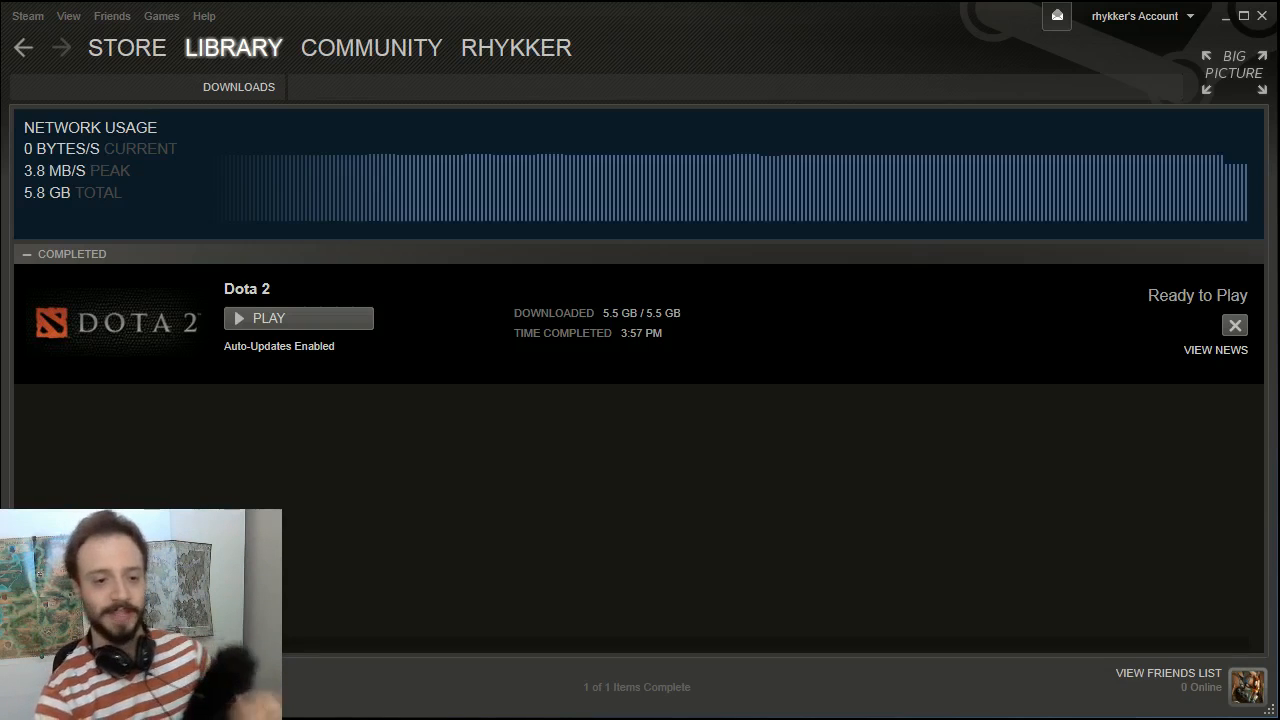
mouse_move(1016, 432)
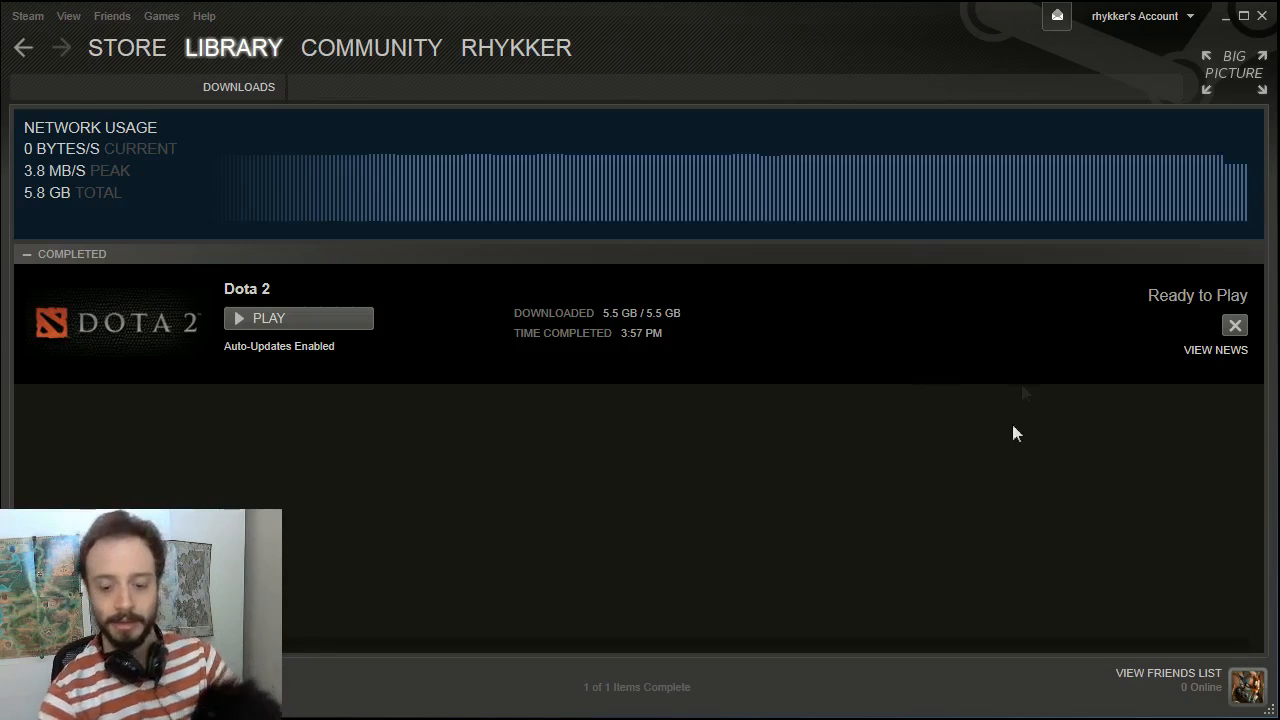
Step: Filter the library to Tools and locate Dota 2 Workshop Tools Alpha in the list
left_click(232, 48)
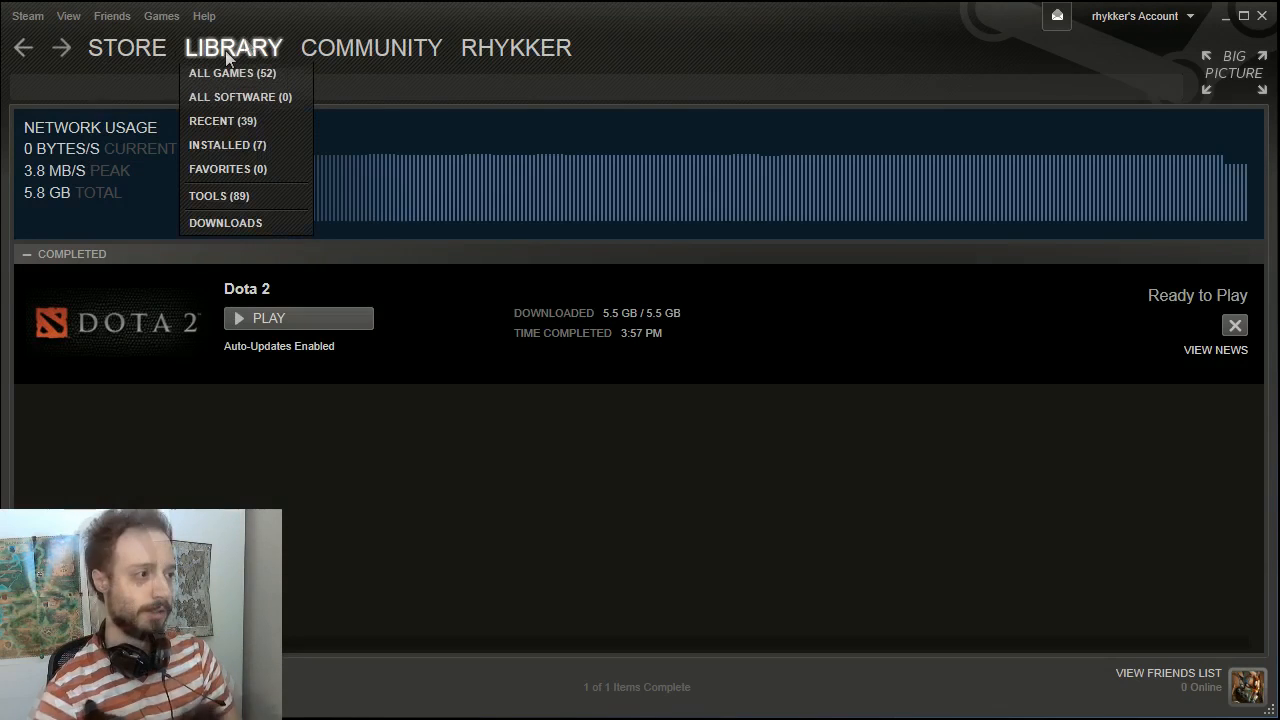
left_click(220, 196)
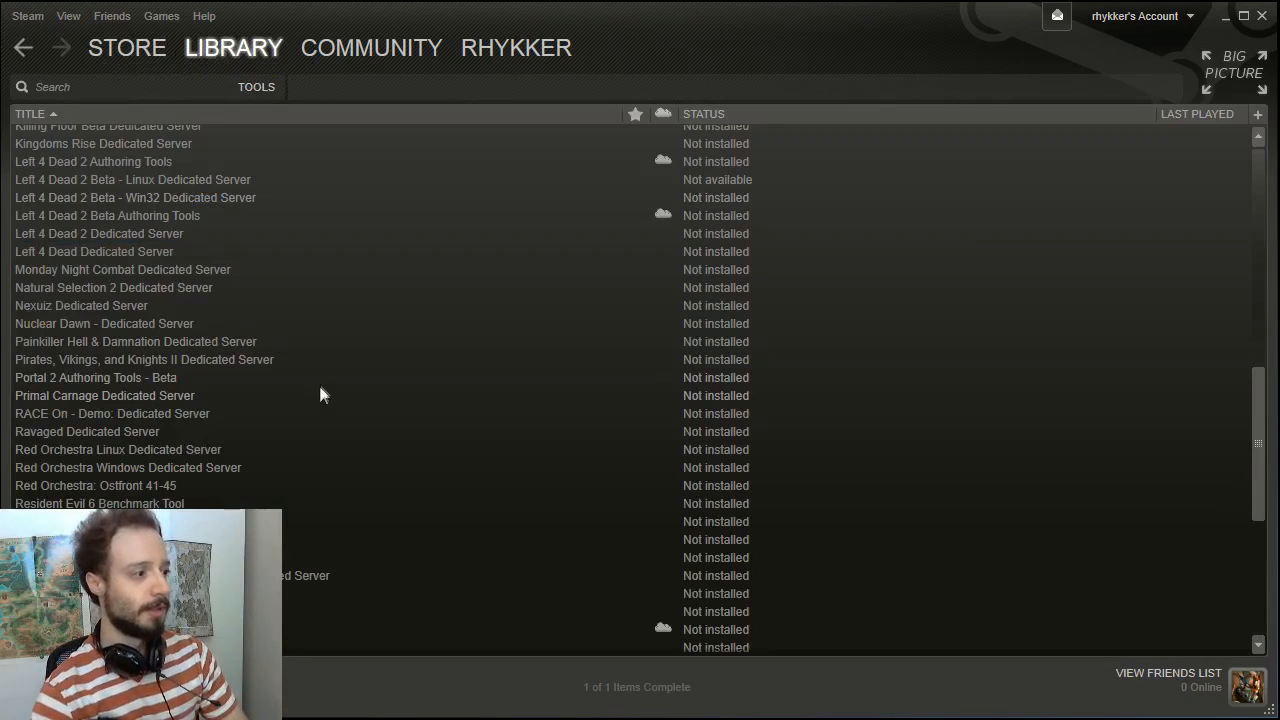
scroll("up", 3)
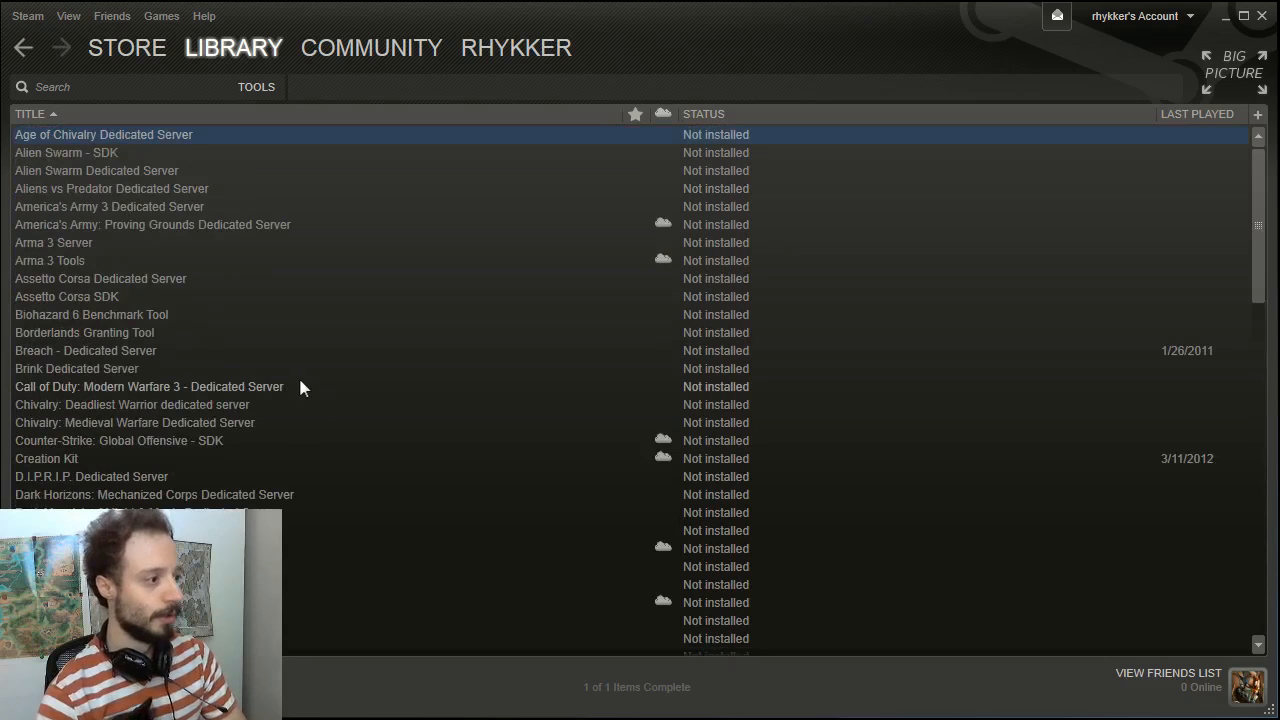
scroll("down", 3)
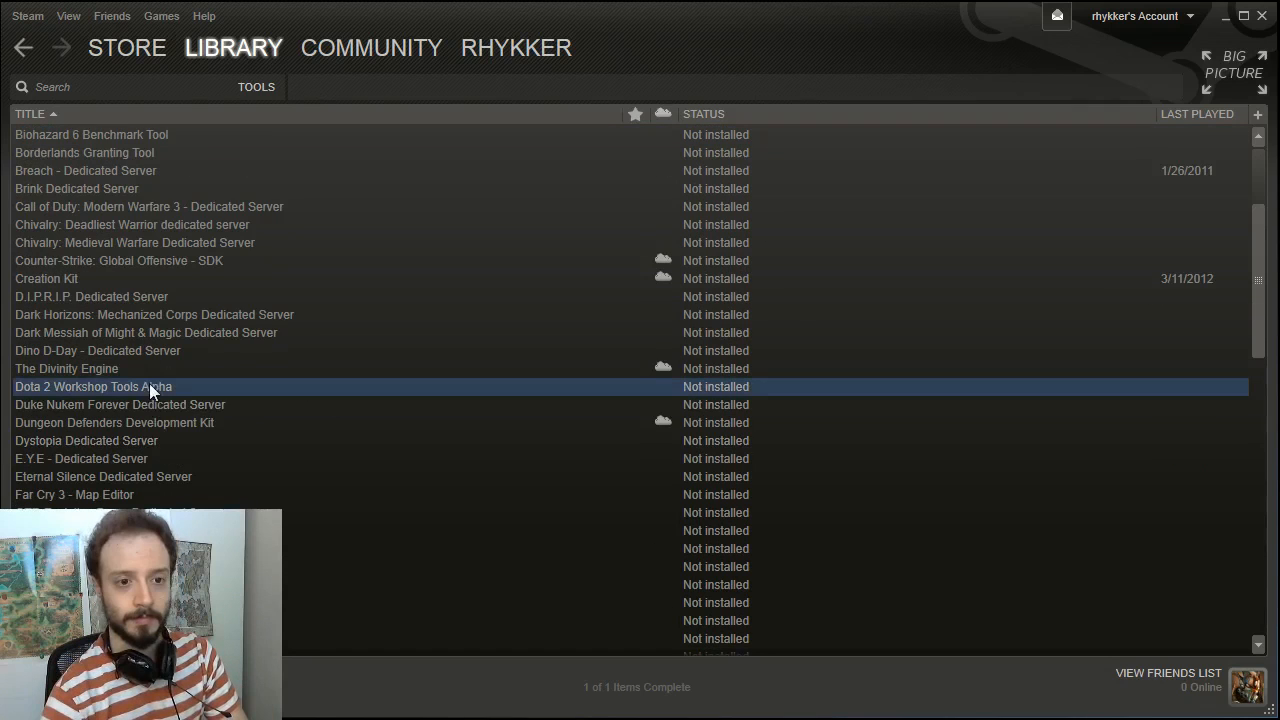
Step: Install Dota 2 Workshop Tools Alpha with the default shortcuts so it shows ready to play
right_click(92, 386)
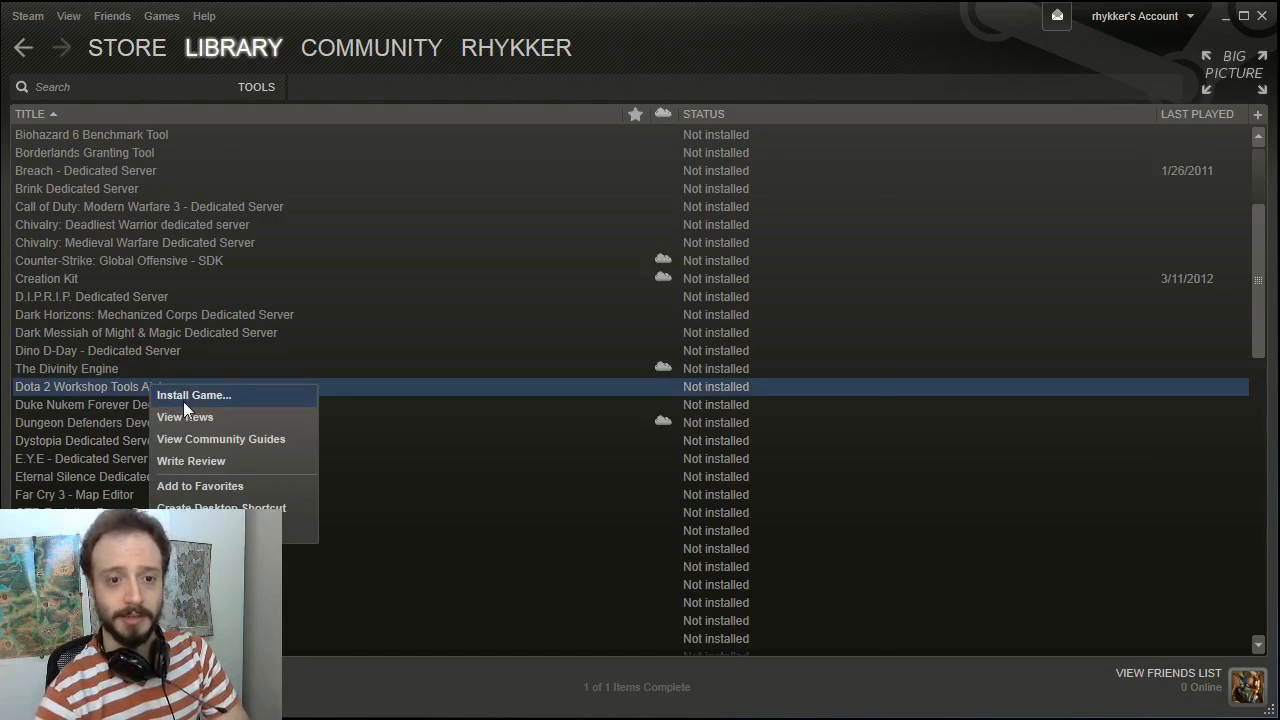
left_click(192, 394)
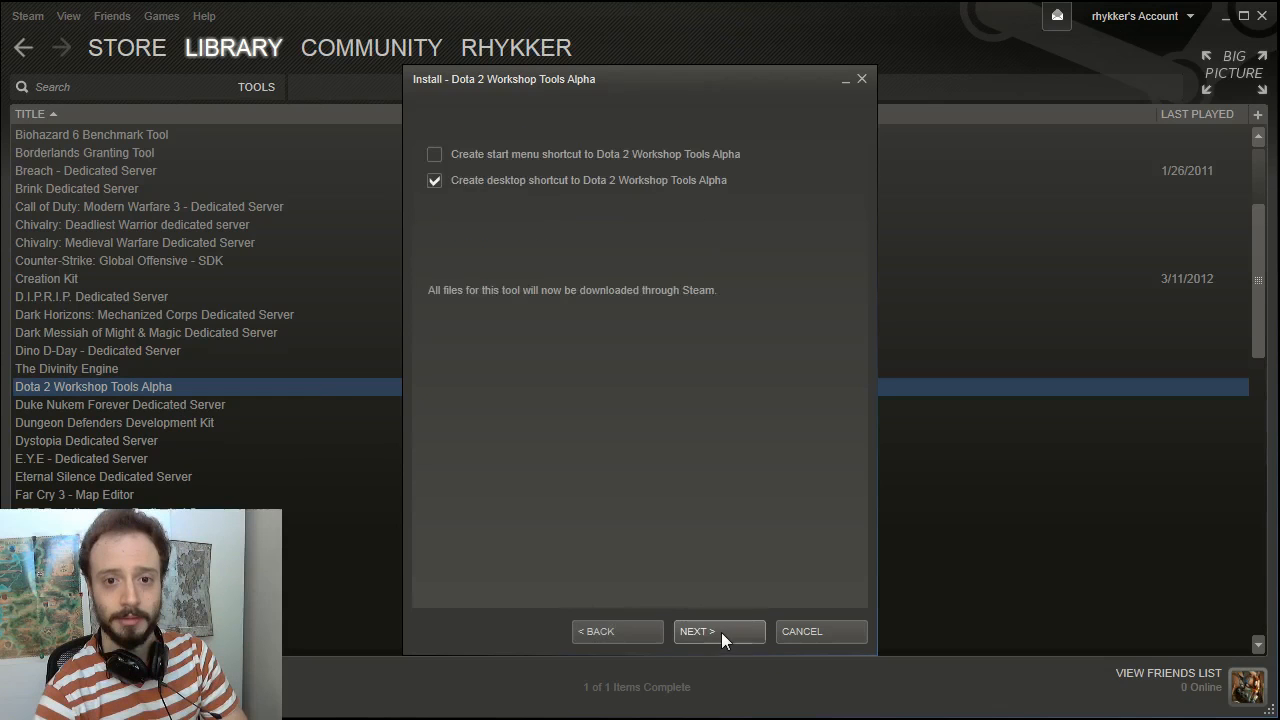
left_click(718, 632)
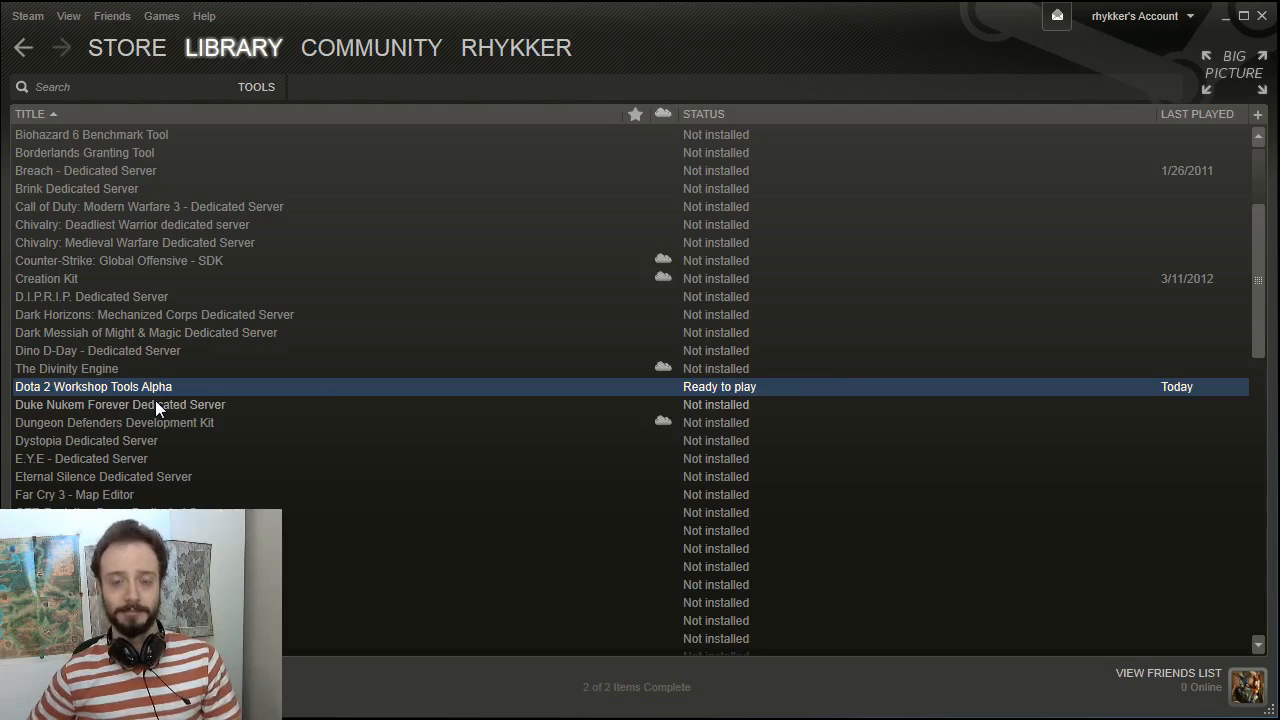
right_click(92, 388)
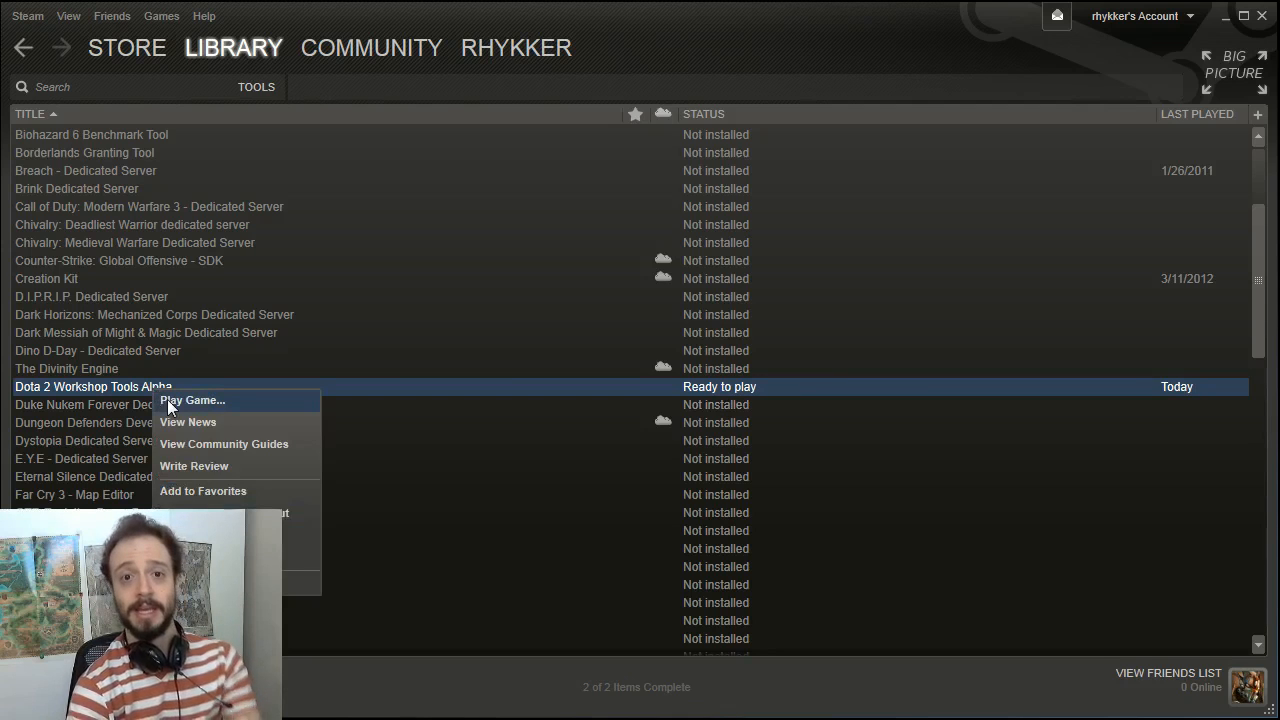